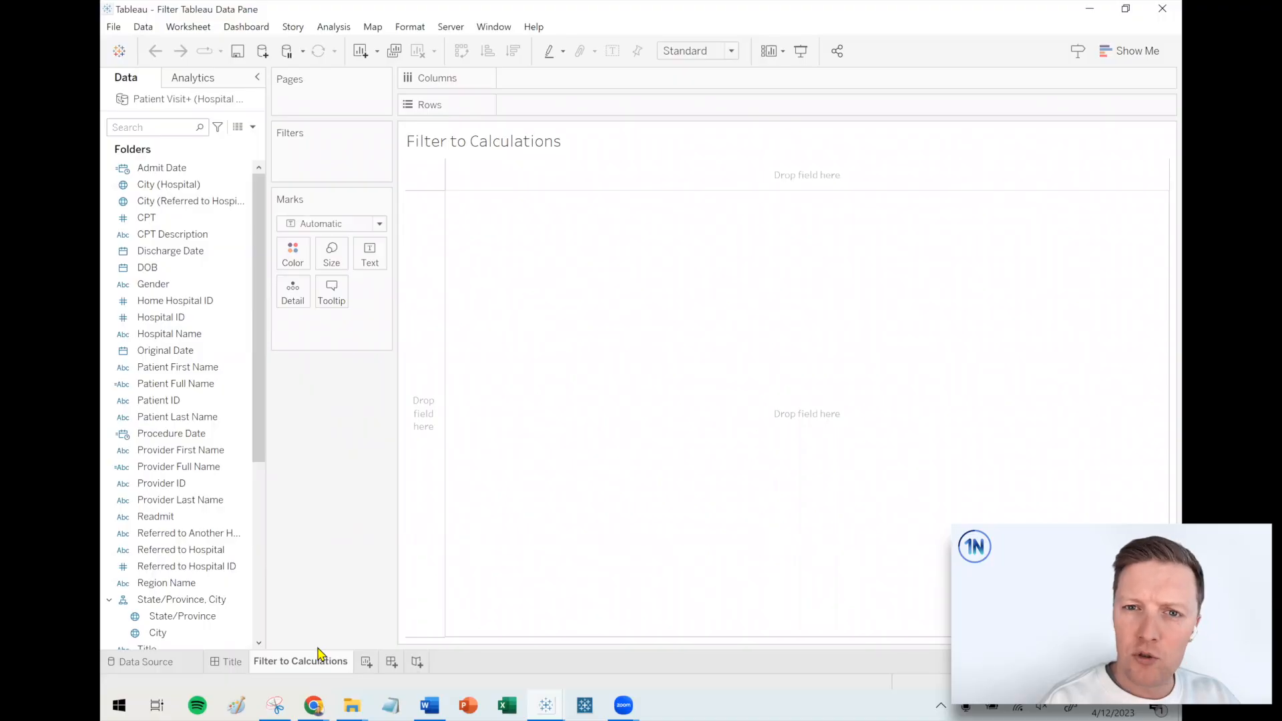
- Select City (Hospital), search the field list for 'hos', then clear the search
{"action": "left_click", "coordinate": [167, 185]}
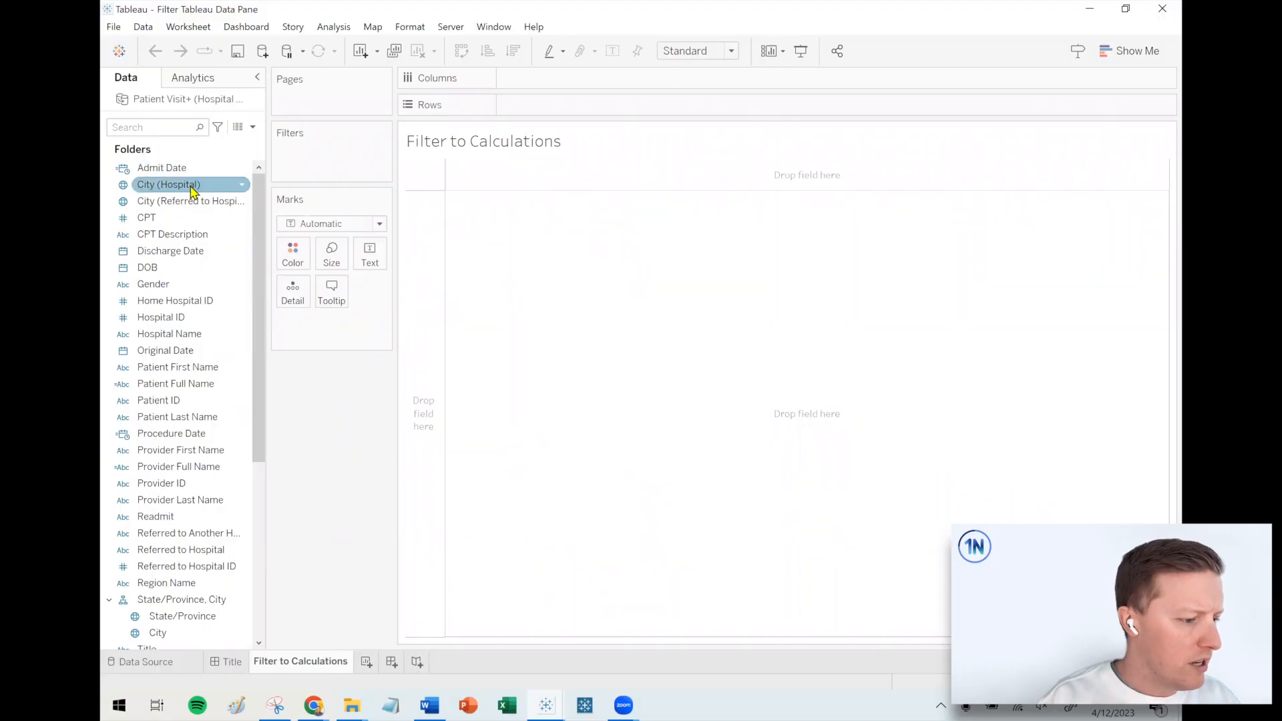
{"action": "left_click", "coordinate": [190, 200]}
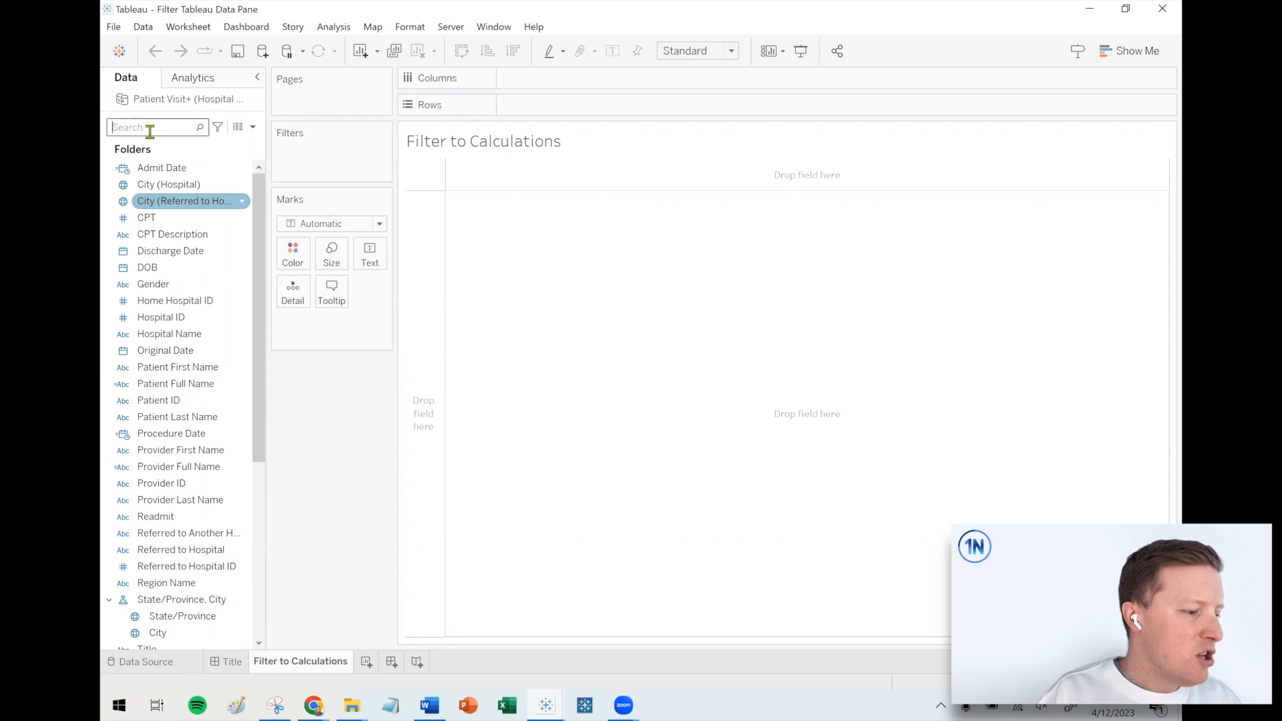
{"action": "type", "text": "hos"}
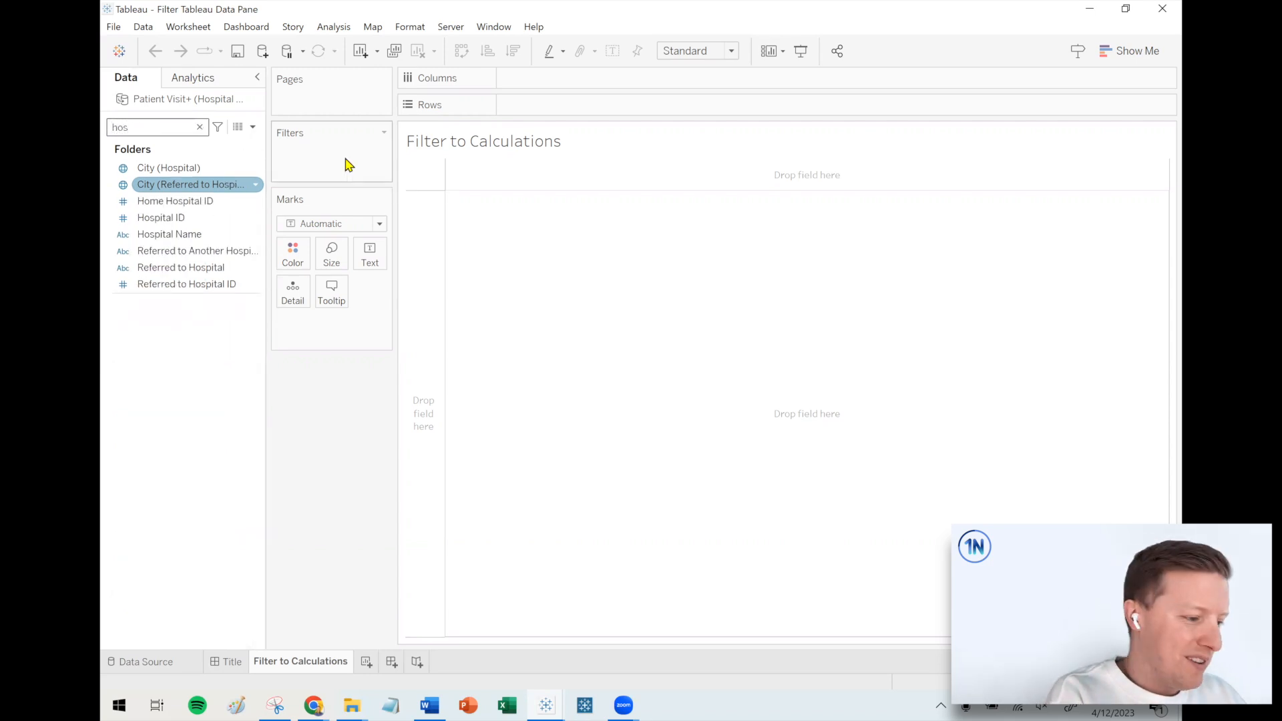
{"action": "left_click", "coordinate": [199, 127]}
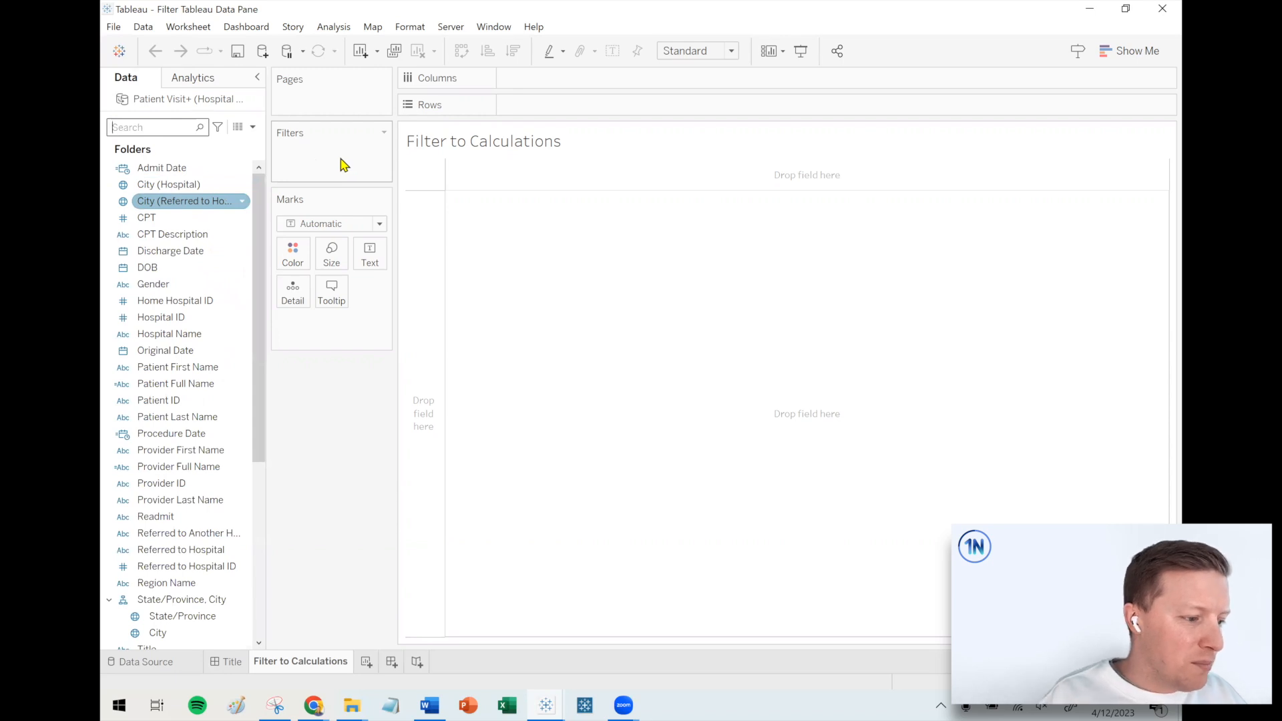
{"action": "mouse_move", "coordinate": [218, 127]}
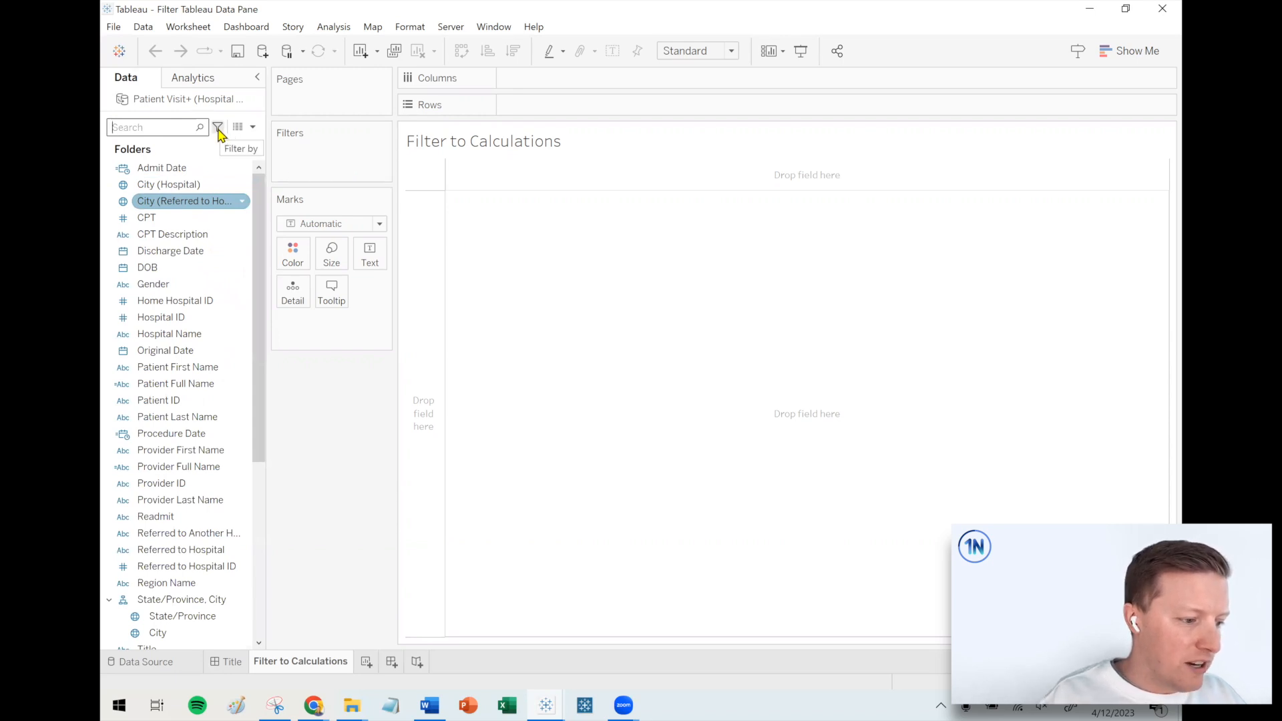
- Filter the data pane to calculations with 'C:', then to commented fields with 'F:'
{"action": "left_click", "coordinate": [218, 127]}
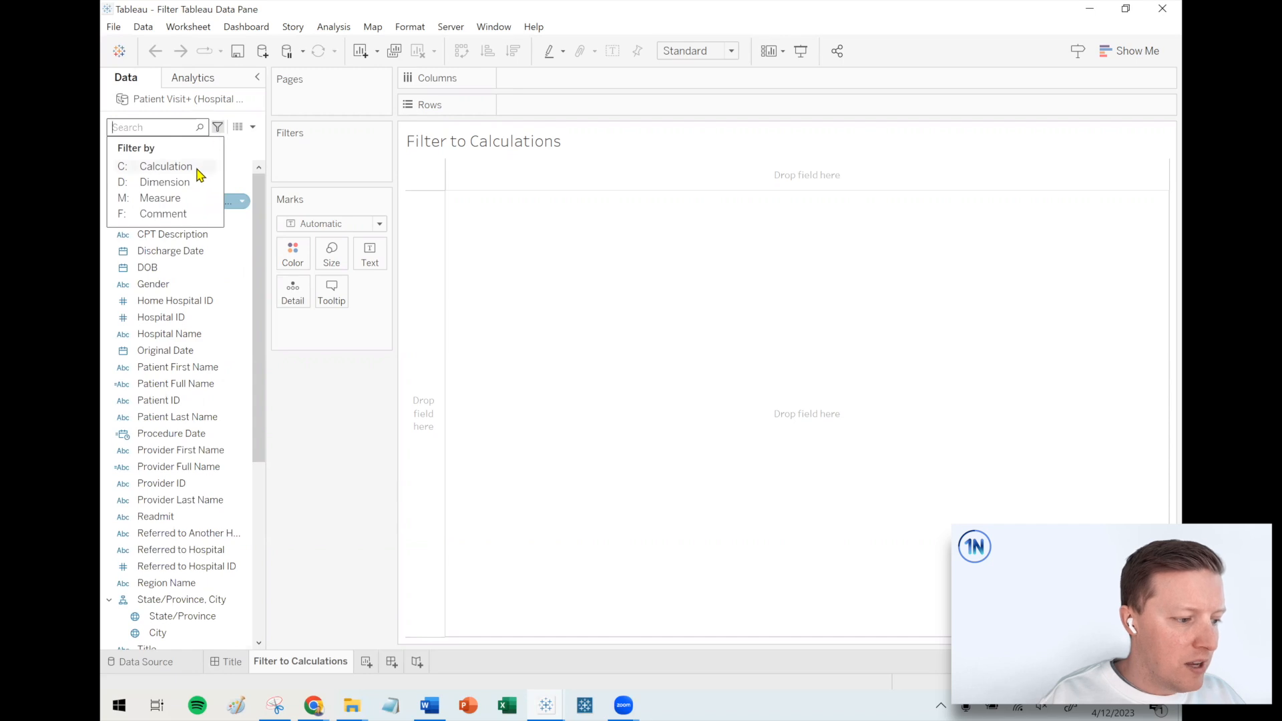
{"action": "mouse_move", "coordinate": [183, 214]}
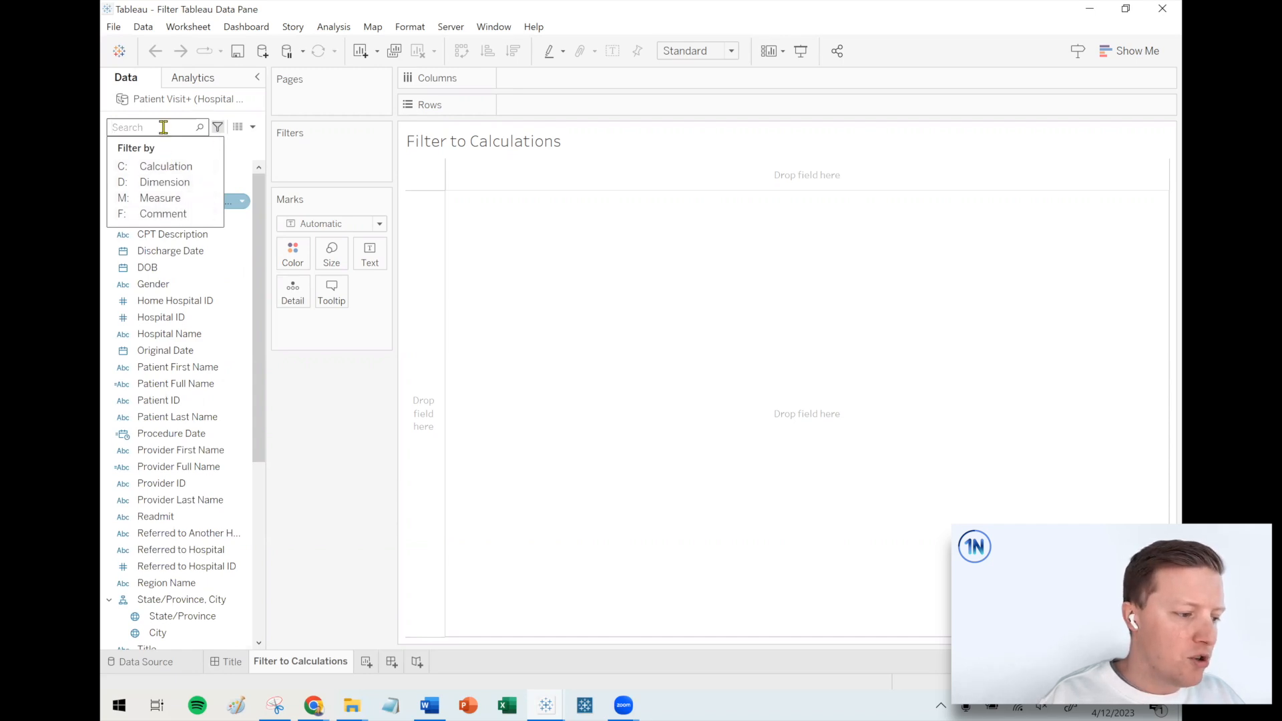
{"action": "type", "text": "C:"}
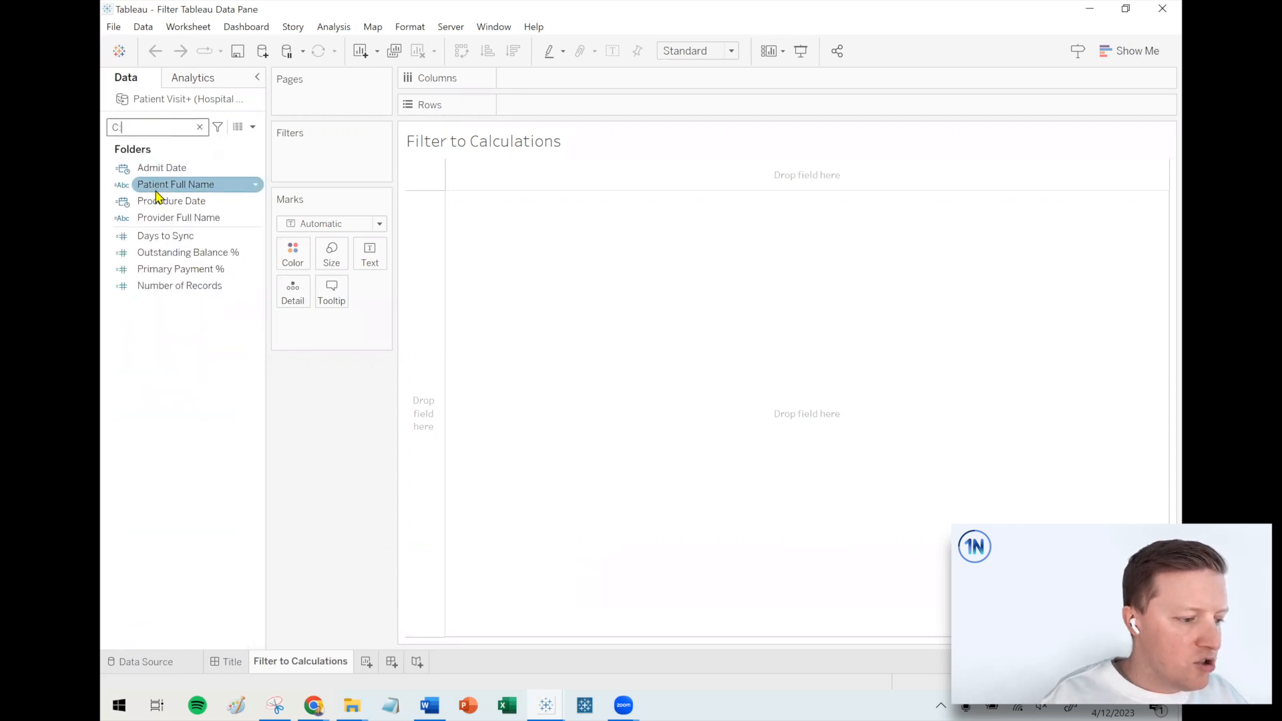
{"action": "mouse_move", "coordinate": [179, 285]}
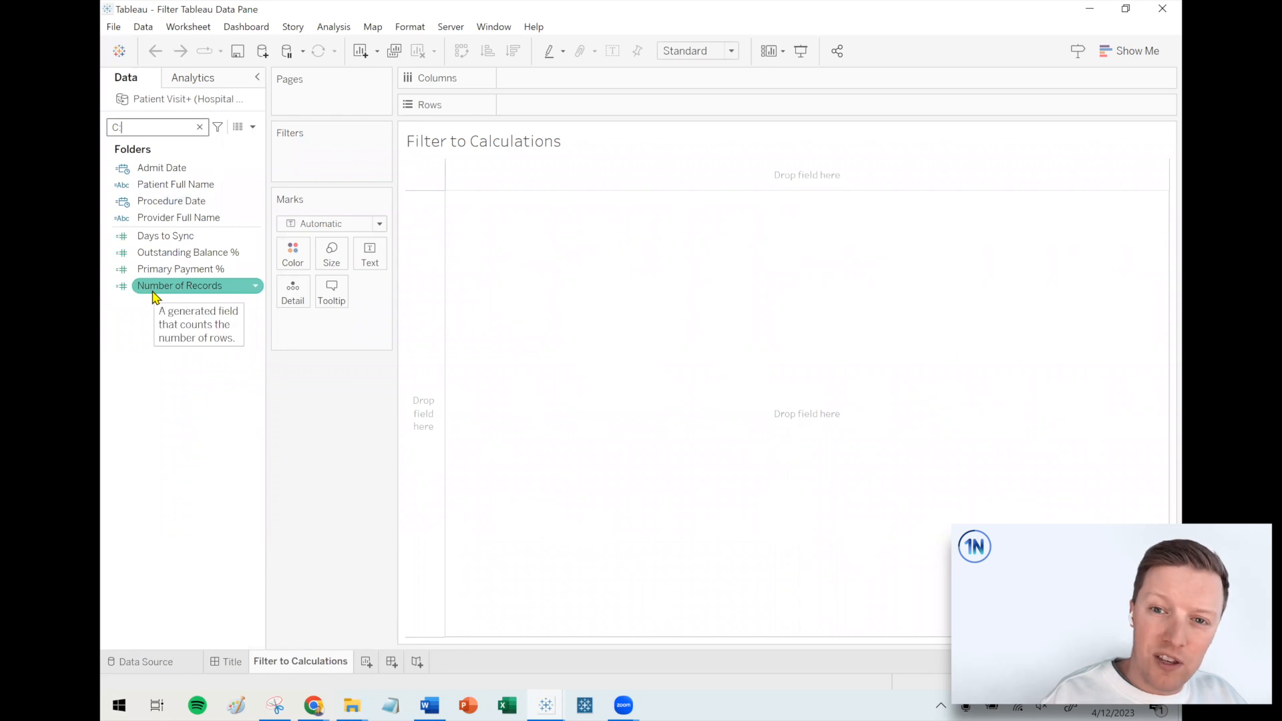
{"action": "left_click", "coordinate": [199, 127]}
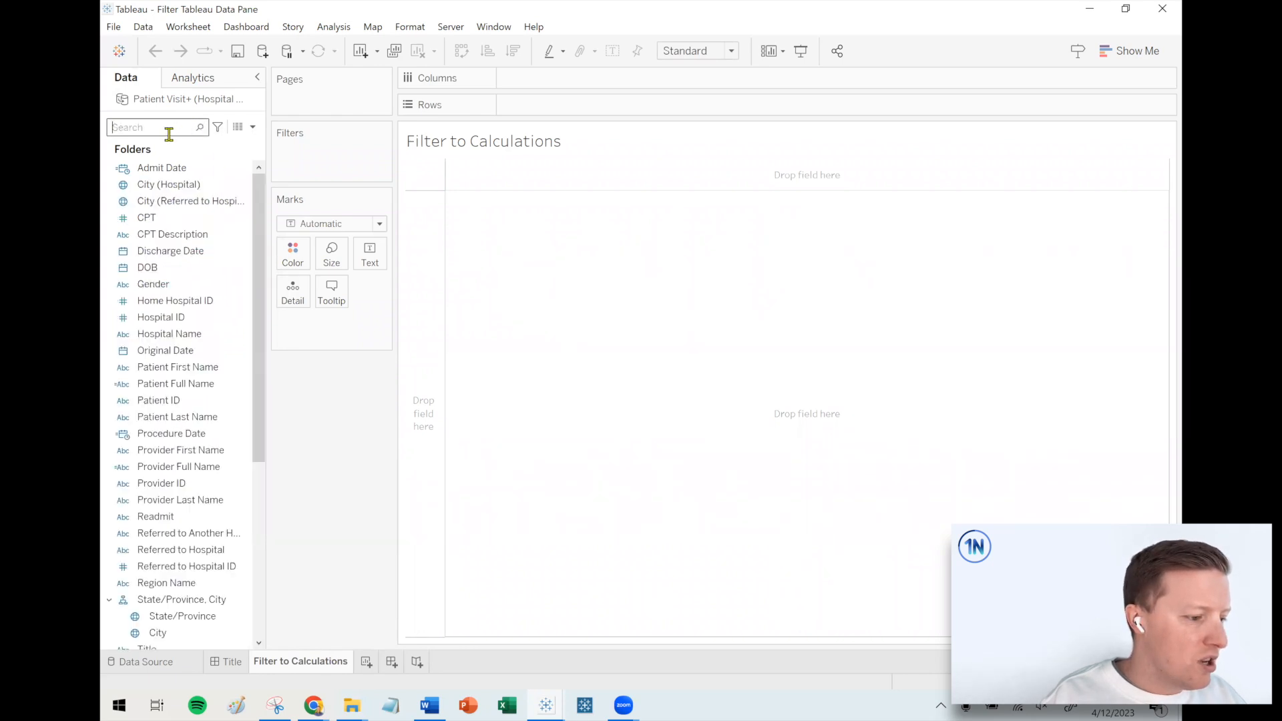
{"action": "left_click", "coordinate": [218, 127]}
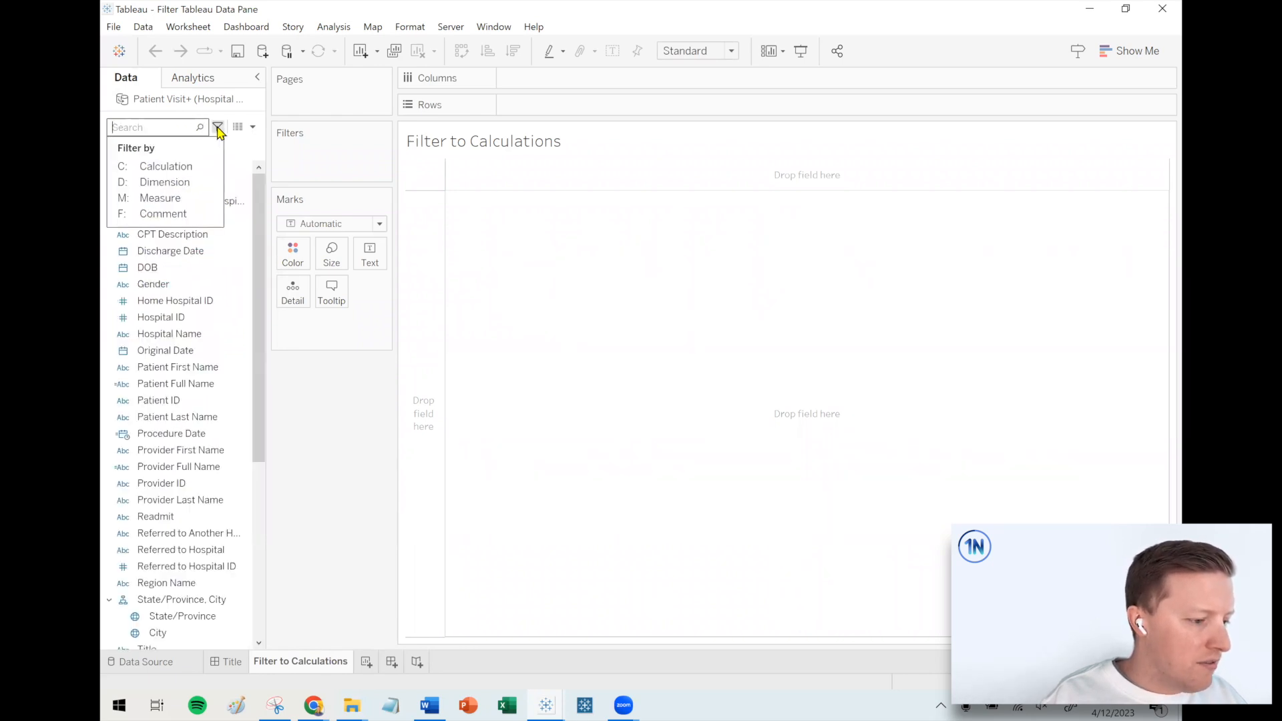
{"action": "type", "text": "F:"}
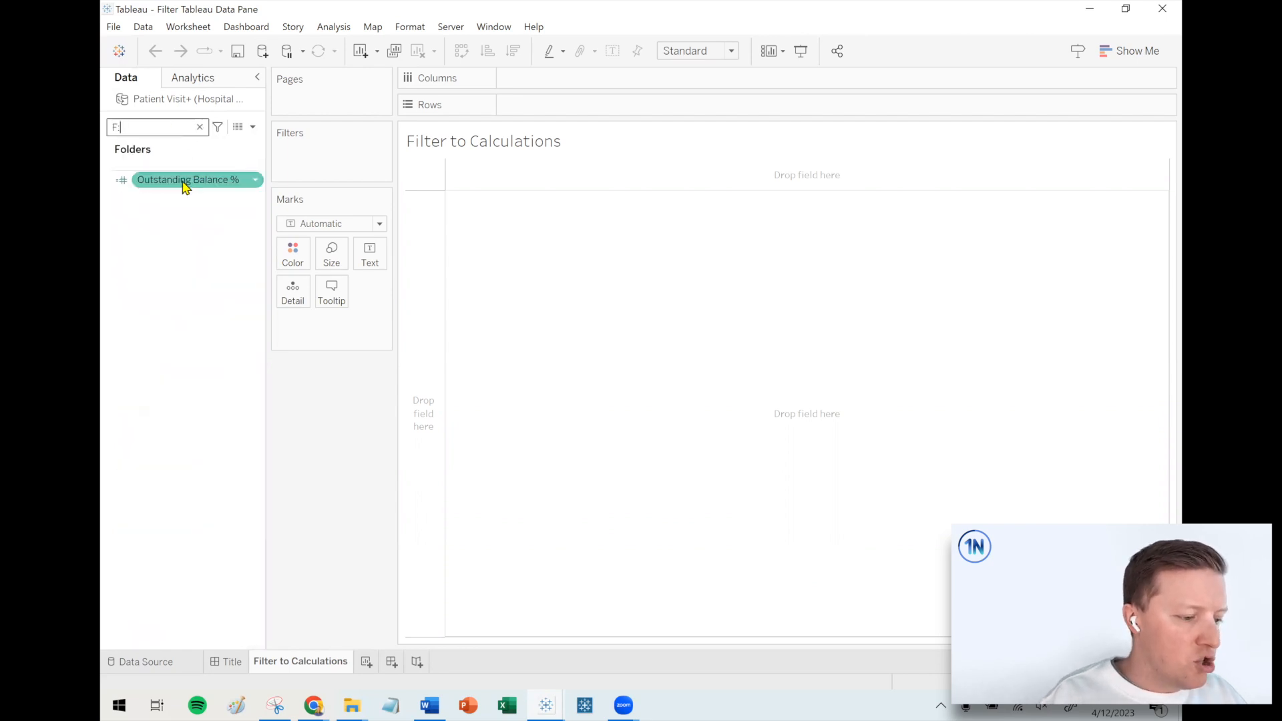
{"action": "mouse_move", "coordinate": [188, 179]}
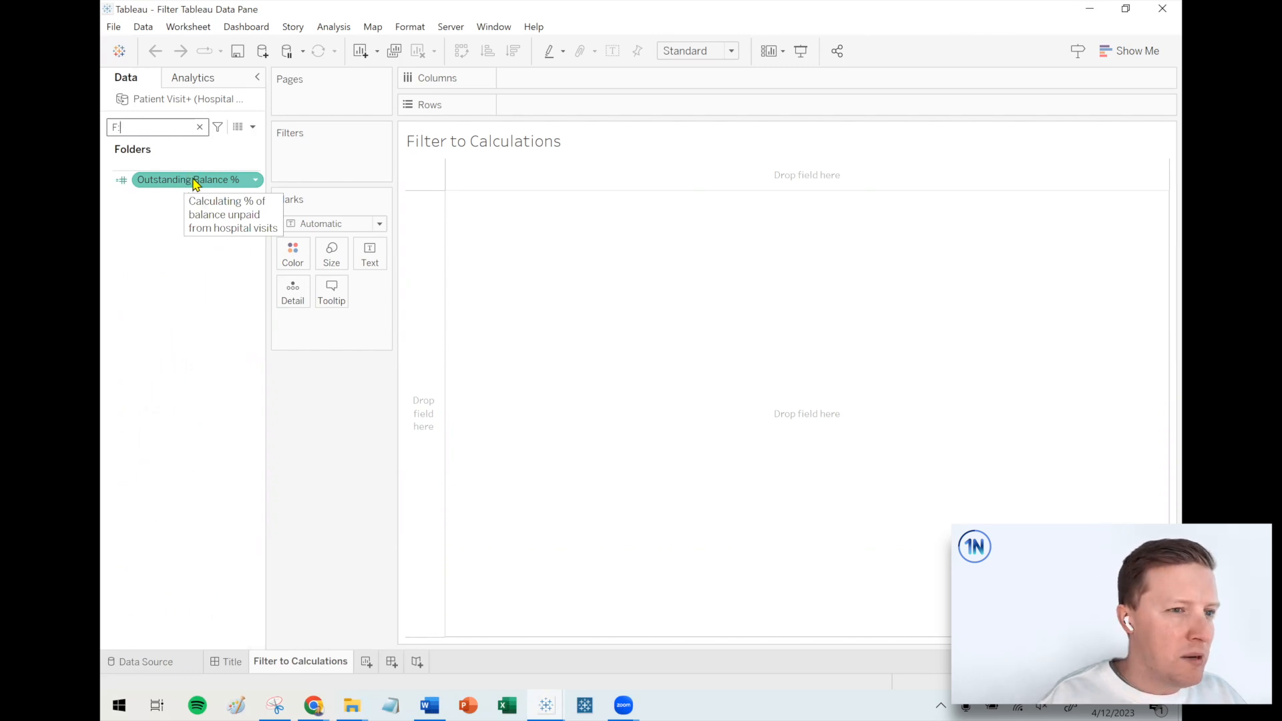
{"action": "right_click", "coordinate": [189, 179]}
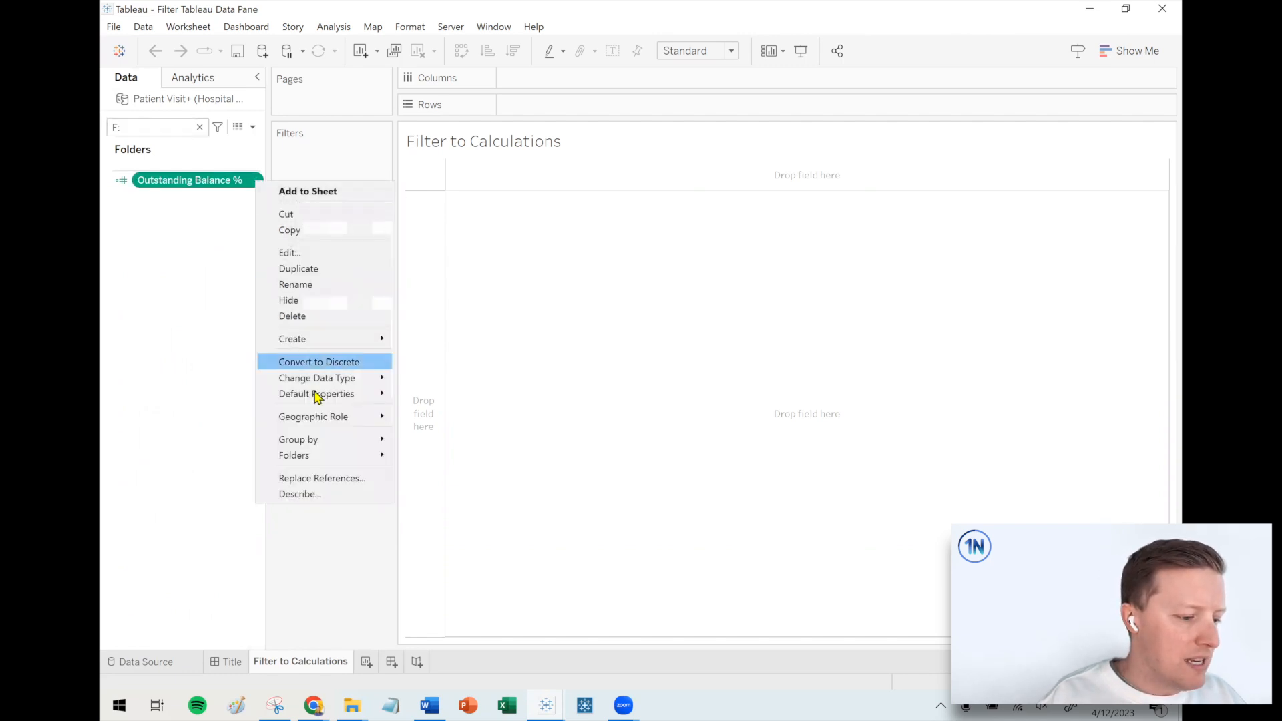
{"action": "mouse_move", "coordinate": [317, 393]}
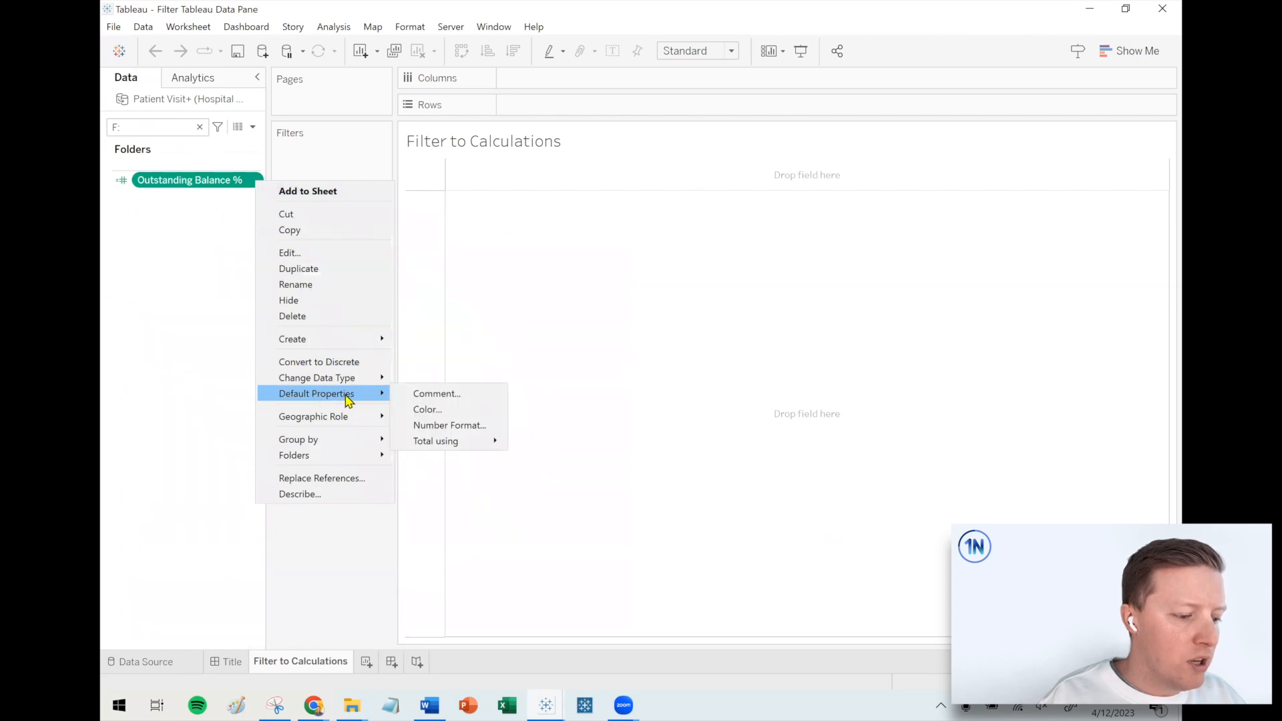
{"action": "mouse_move", "coordinate": [462, 400]}
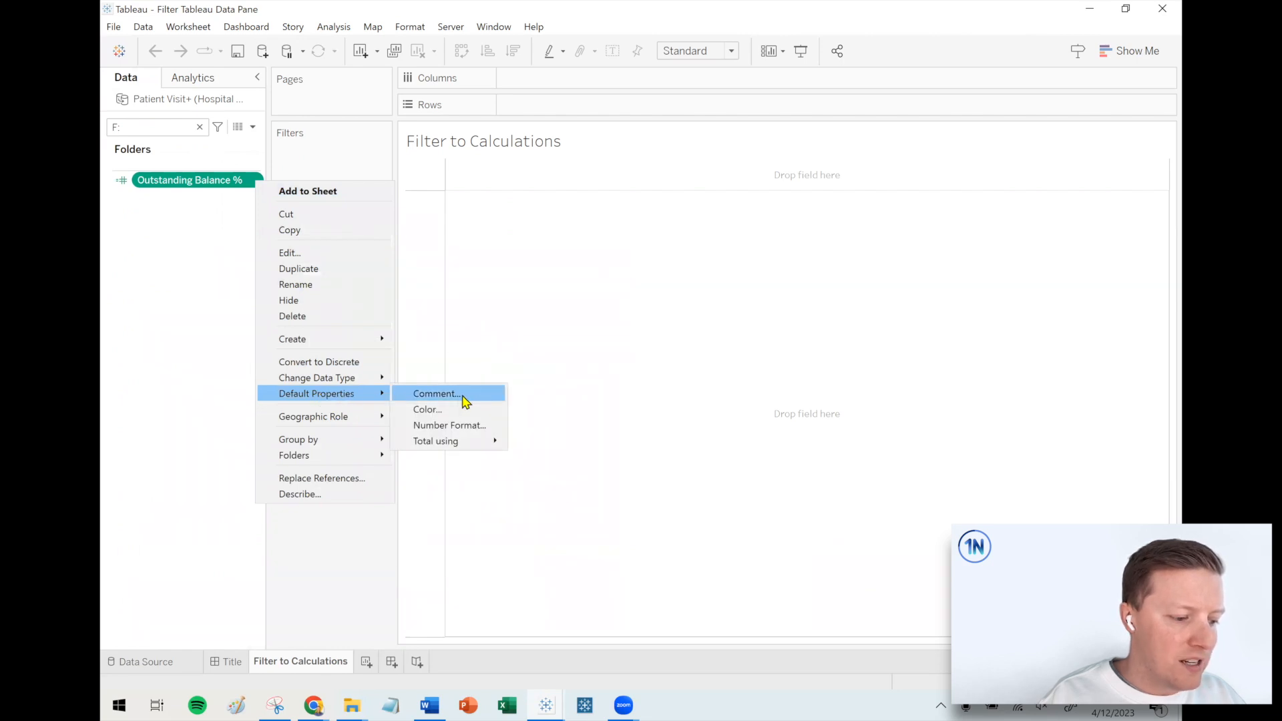
{"action": "left_click", "coordinate": [436, 393]}
{"action": "type", "text": "Calculating % of balance unpaid from hospital visits"}
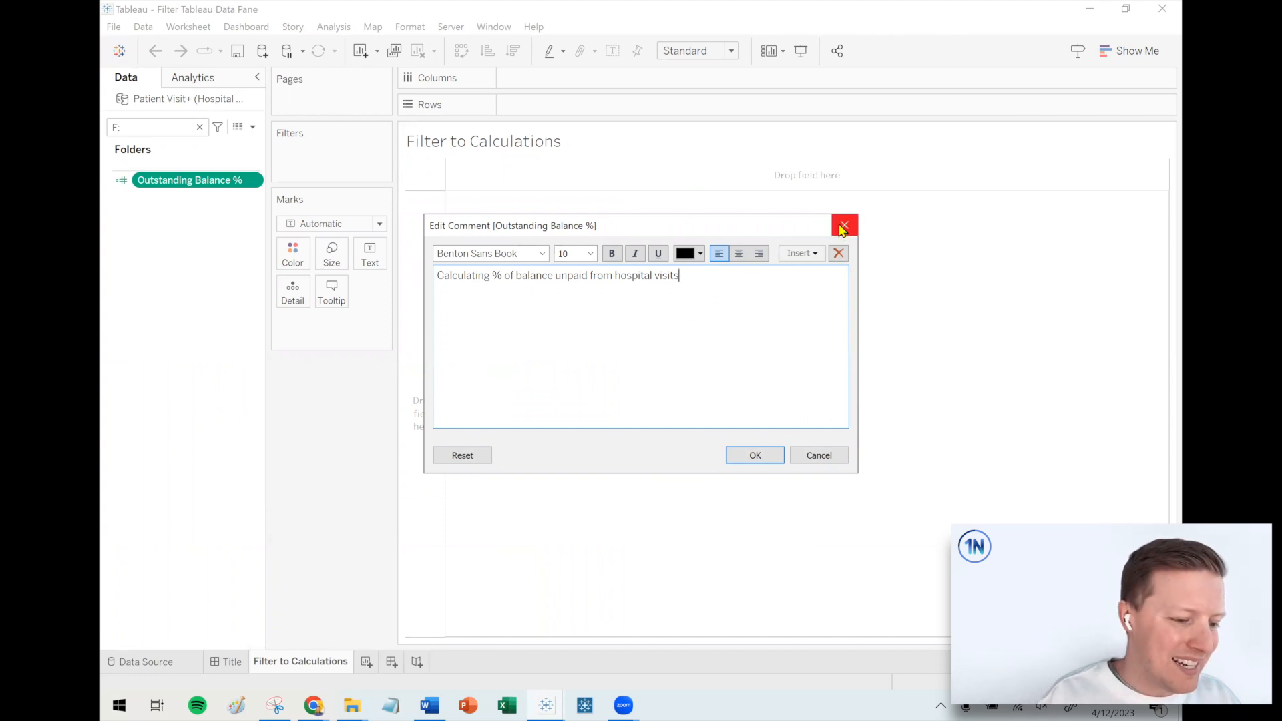
{"action": "left_click", "coordinate": [843, 226]}
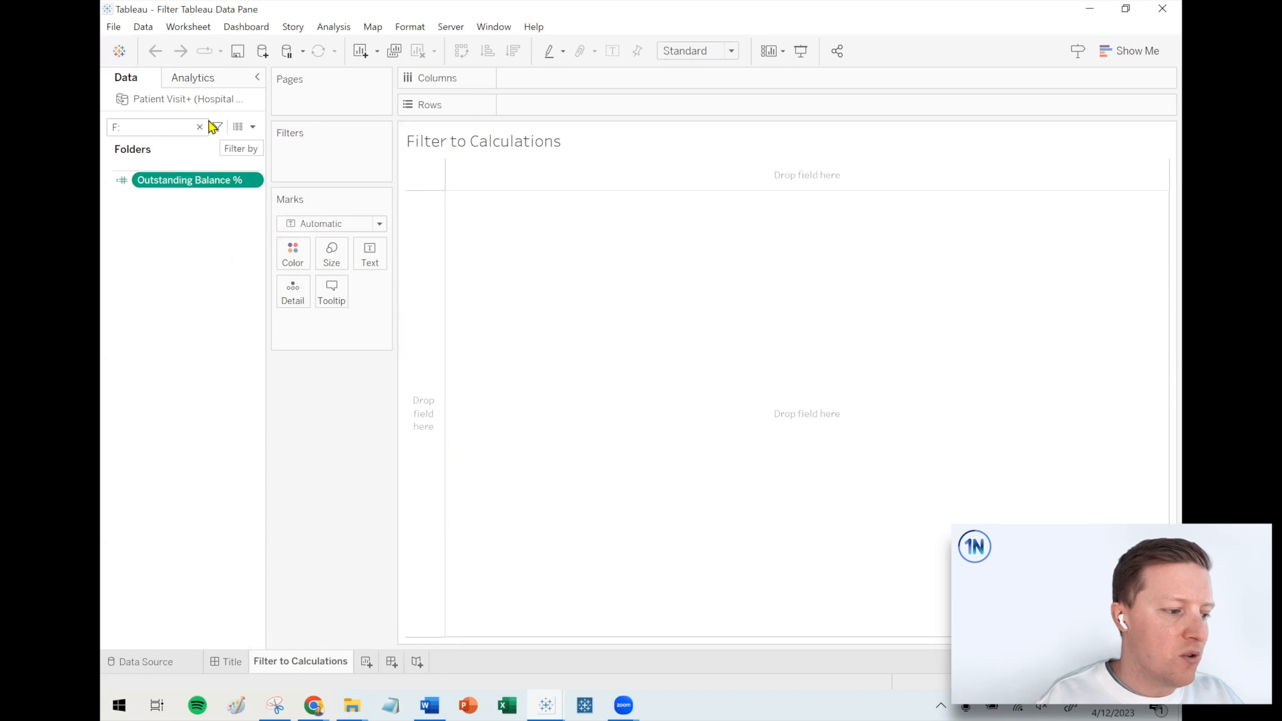
- Filter fields with 'D:' for dimensions, then 'M:' for measures like Balance and Total Cost
{"action": "type", "text": "D"}
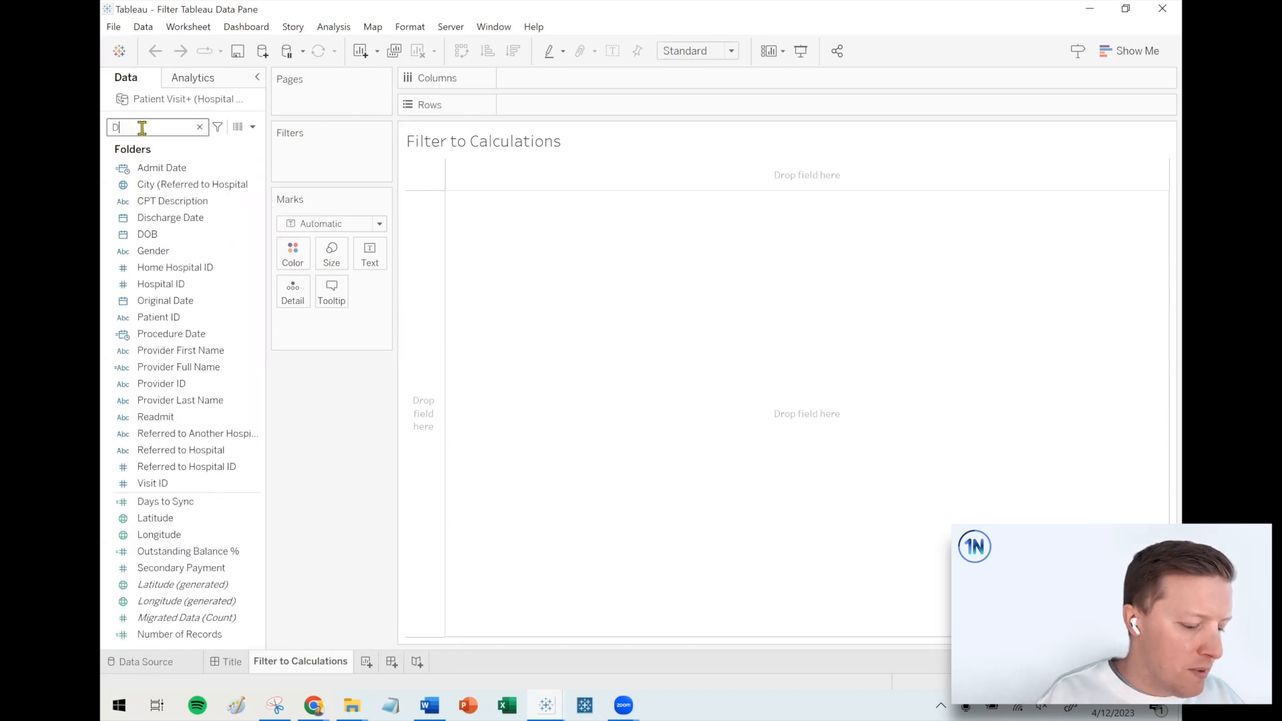
{"action": "type", "text": "M:"}
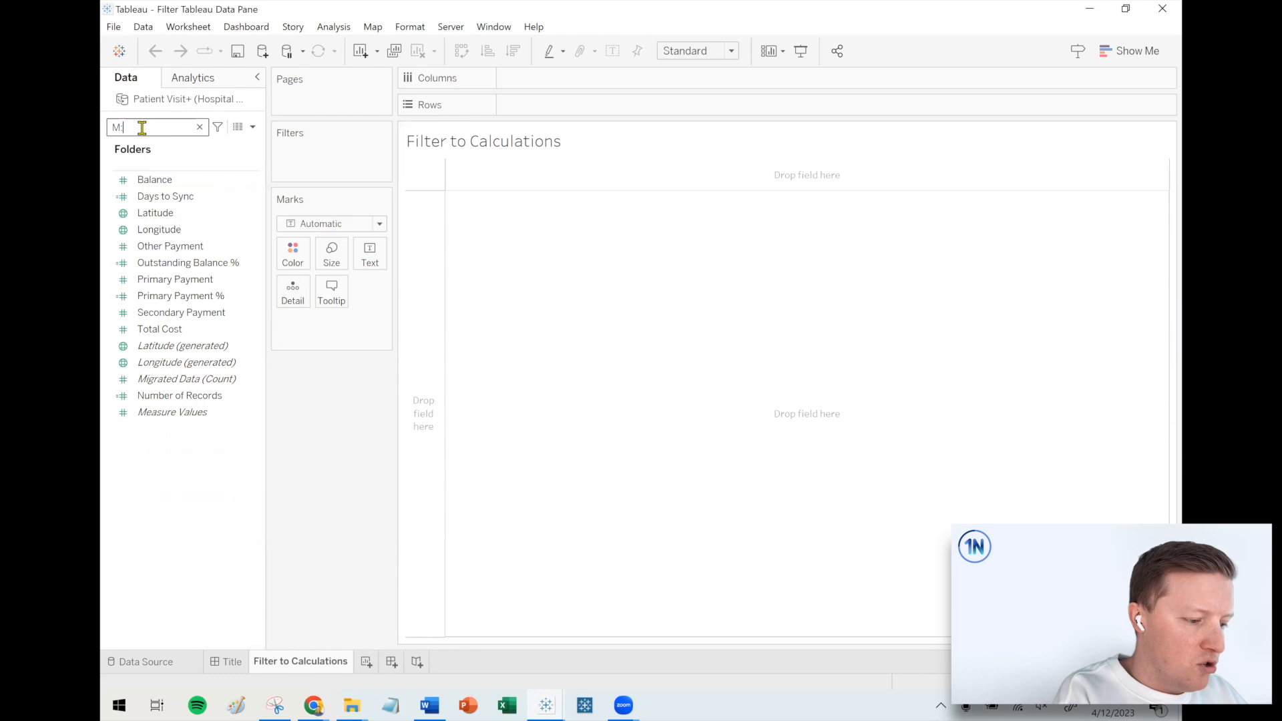